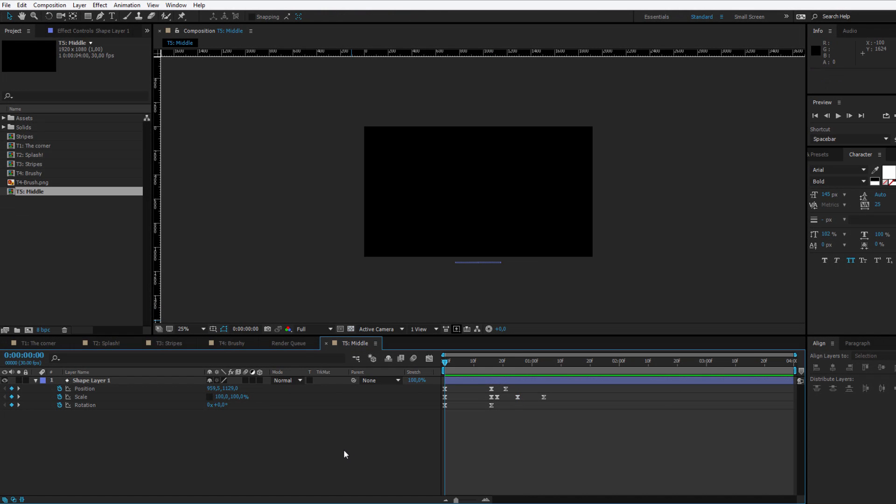
Delete the old animated shape layer, leaving the comp empty
{"action": "key", "text": "Space"}
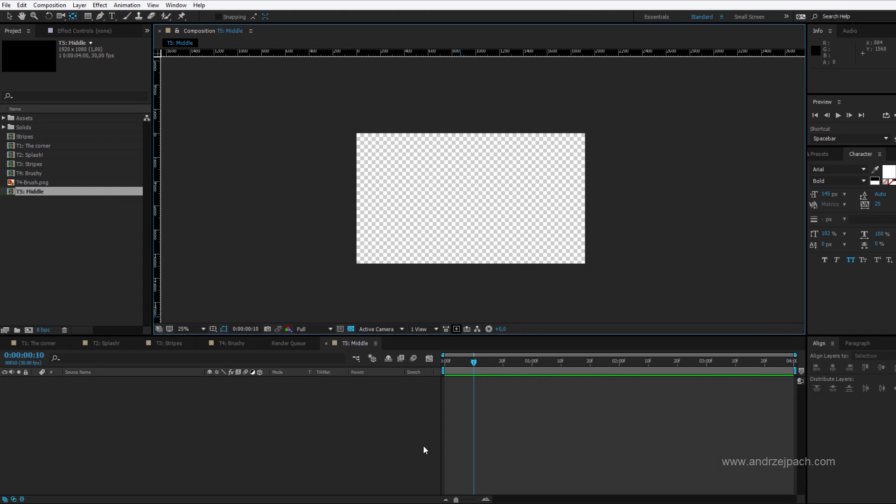
{"action": "mouse_move", "coordinate": [346, 349]}
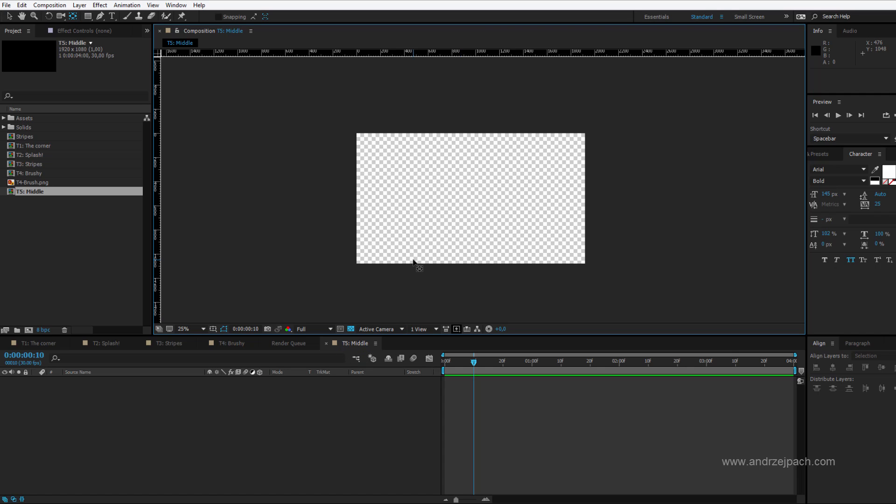
Draw a thin rectangle near the comp centre with a yellow (E8D56F) fill
{"action": "left_click", "coordinate": [87, 17]}
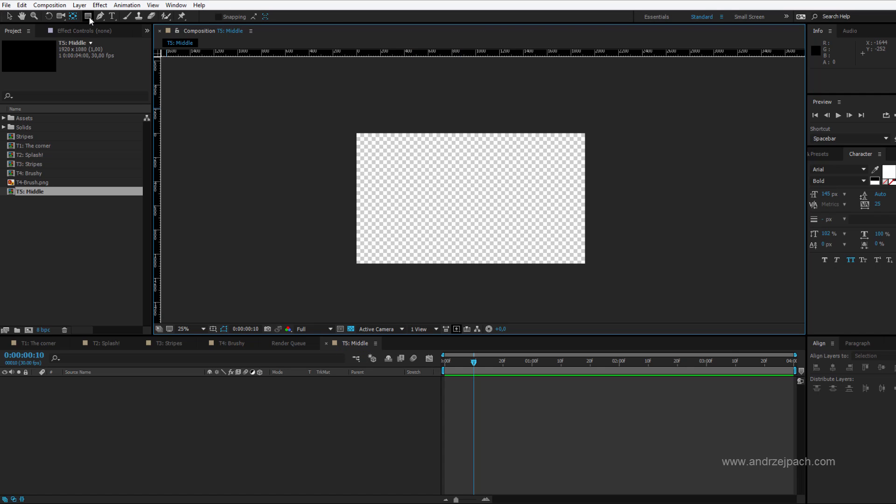
{"action": "left_click", "coordinate": [99, 18]}
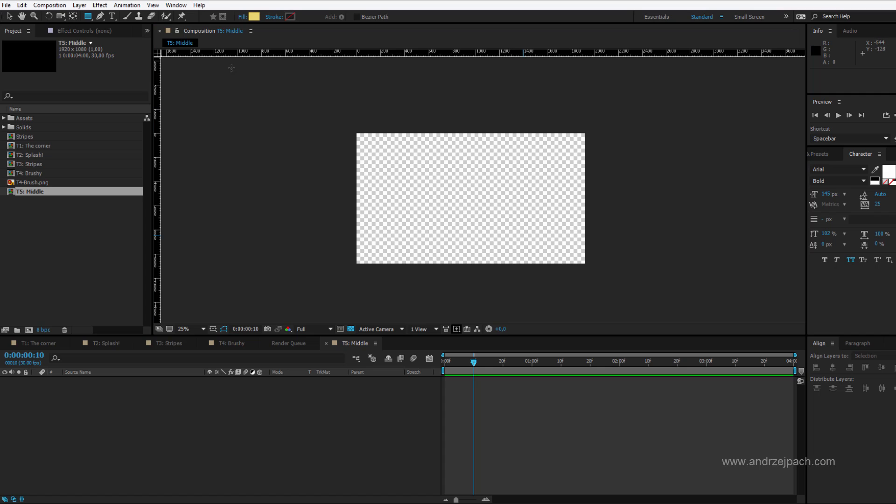
{"action": "left_click", "coordinate": [252, 16]}
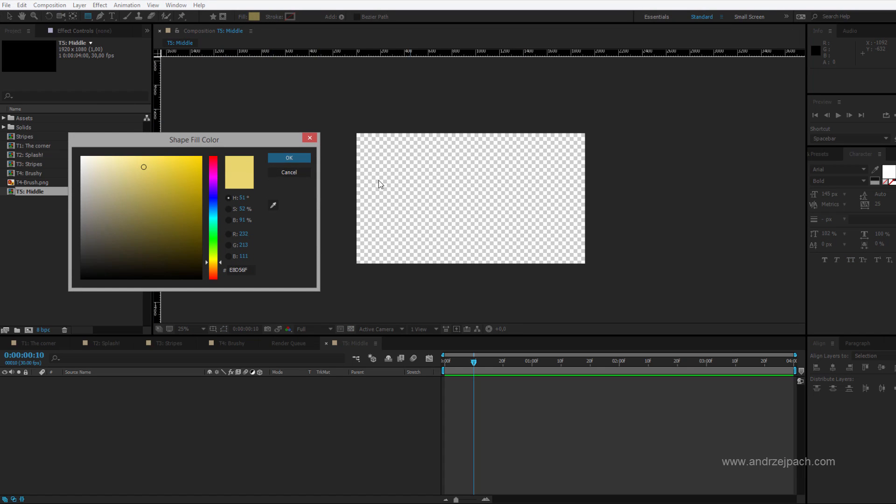
{"action": "left_click", "coordinate": [289, 158]}
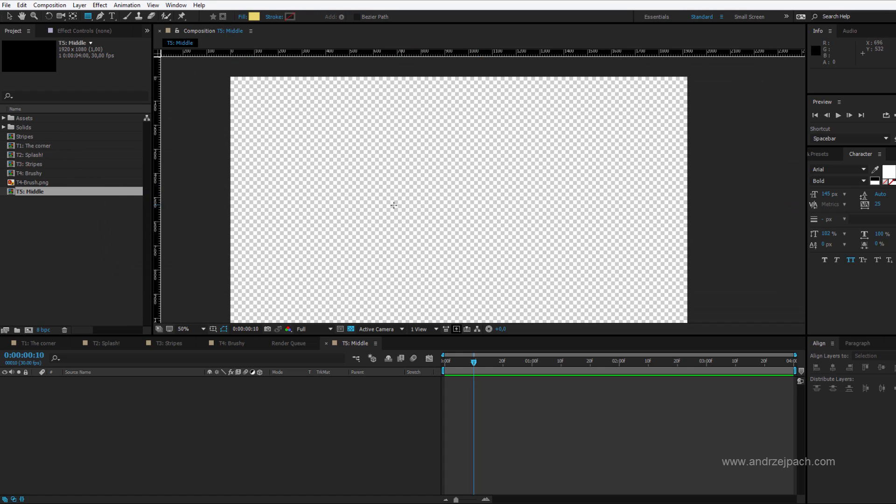
{"action": "left_click_drag", "start_coordinate": [387, 190], "coordinate": [474, 203]}
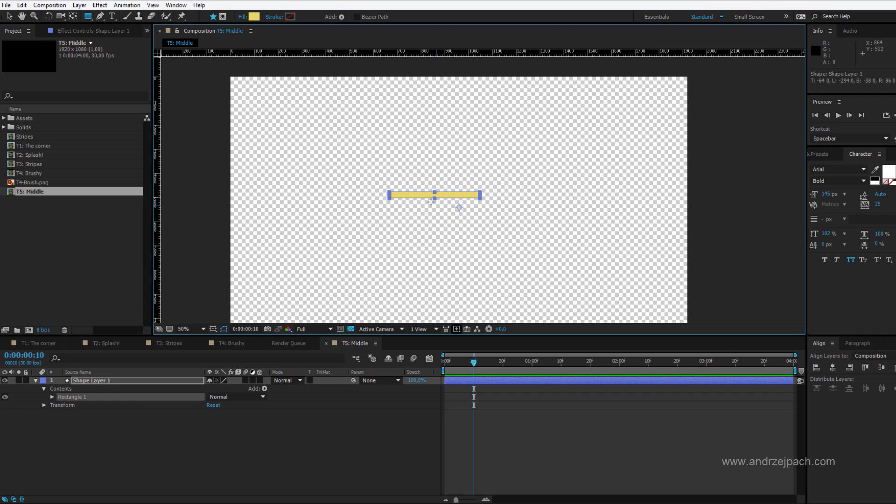
{"action": "left_click", "coordinate": [184, 329]}
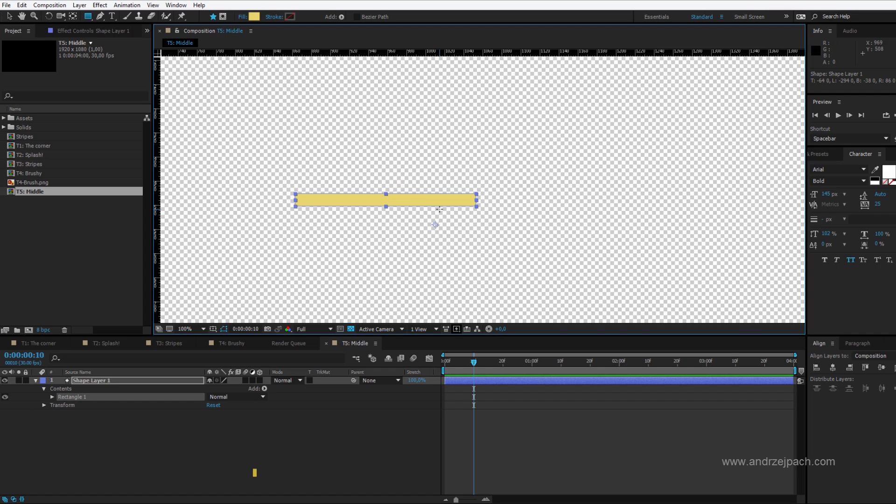
{"action": "key", "text": "y"}
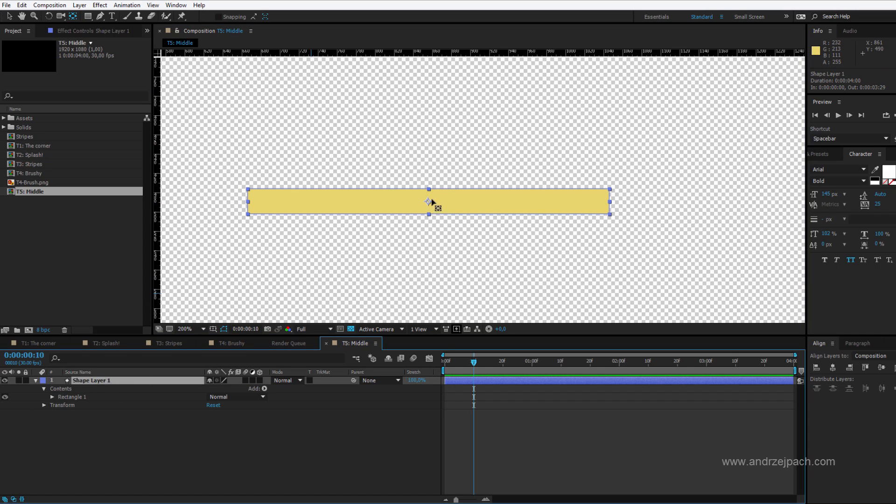
{"action": "left_click", "coordinate": [185, 329]}
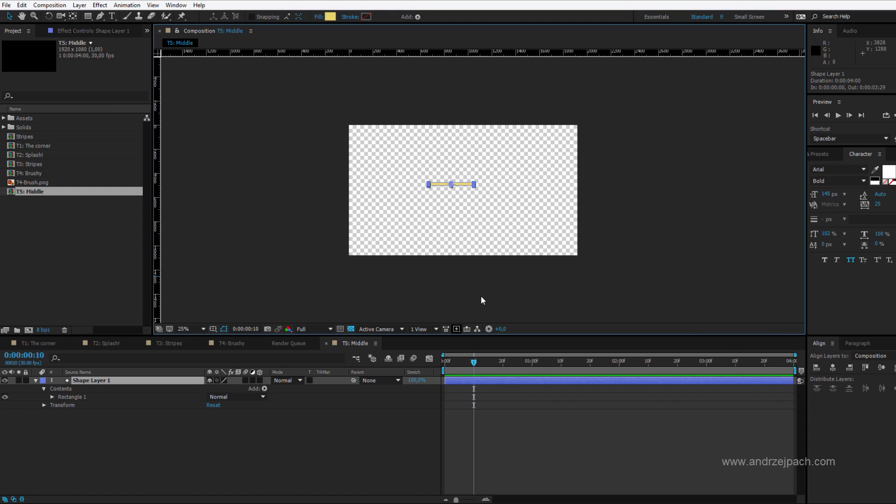
Align the bar to the comp's horizontal centre and show Title/Action Safe guides
{"action": "left_click", "coordinate": [179, 5]}
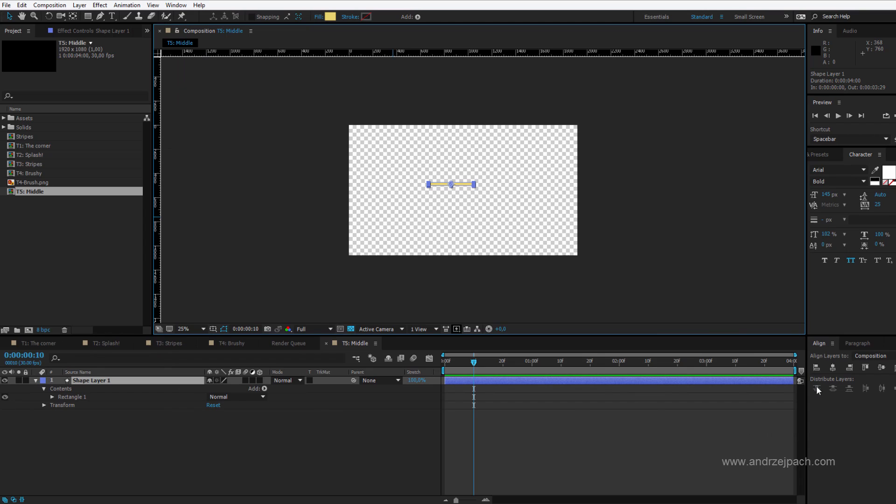
{"action": "left_click", "coordinate": [833, 368]}
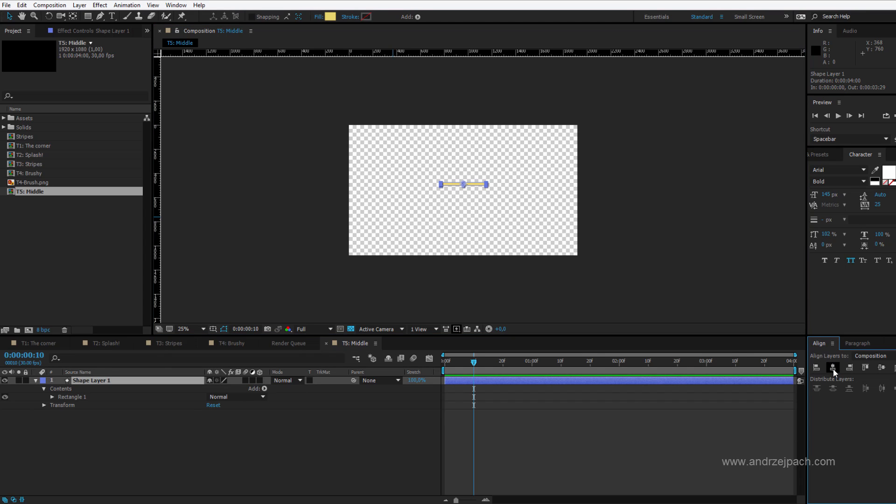
{"action": "left_click", "coordinate": [224, 329]}
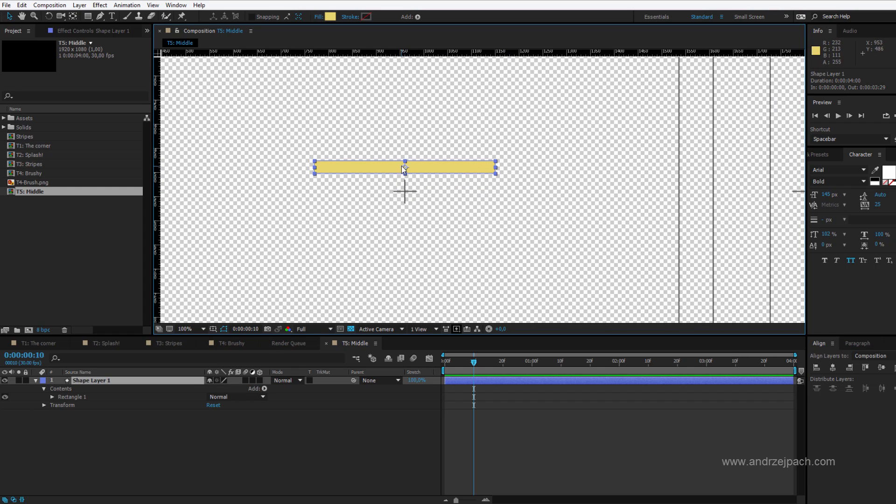
{"action": "left_click", "coordinate": [188, 329]}
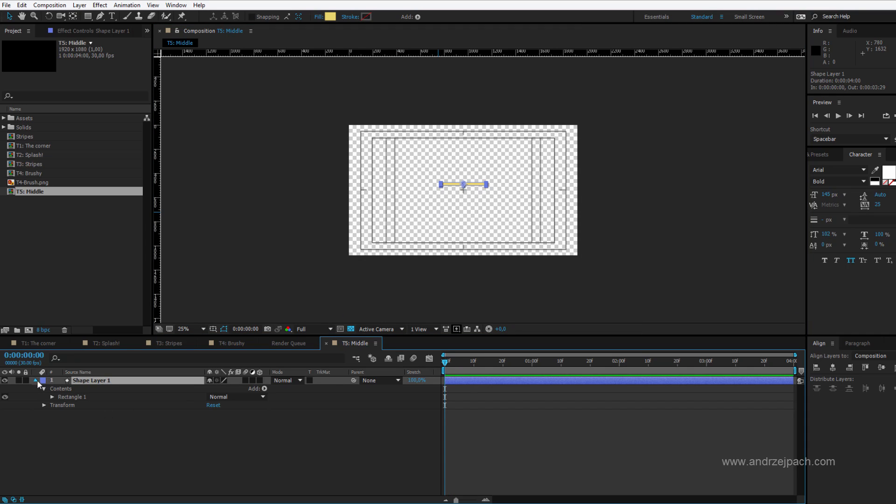
Reveal the layer's Position property (959.5, 489.0) at the first frame
{"action": "left_click", "coordinate": [35, 380]}
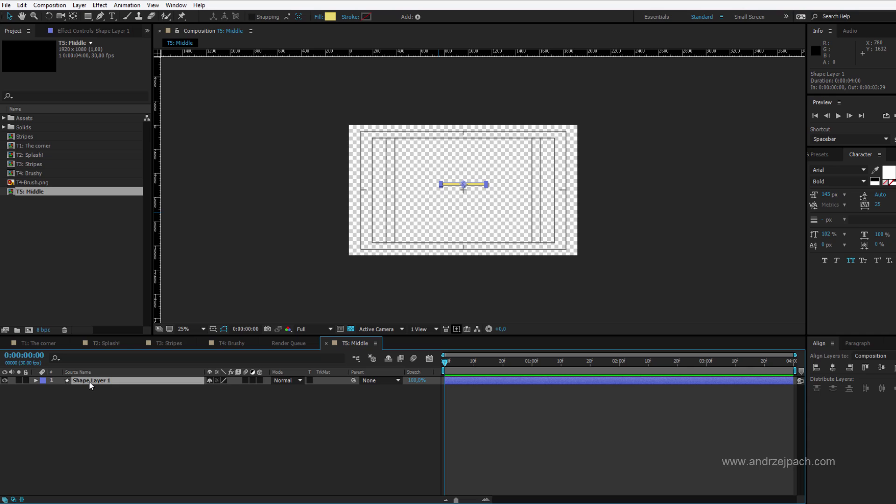
{"action": "left_click", "coordinate": [35, 380]}
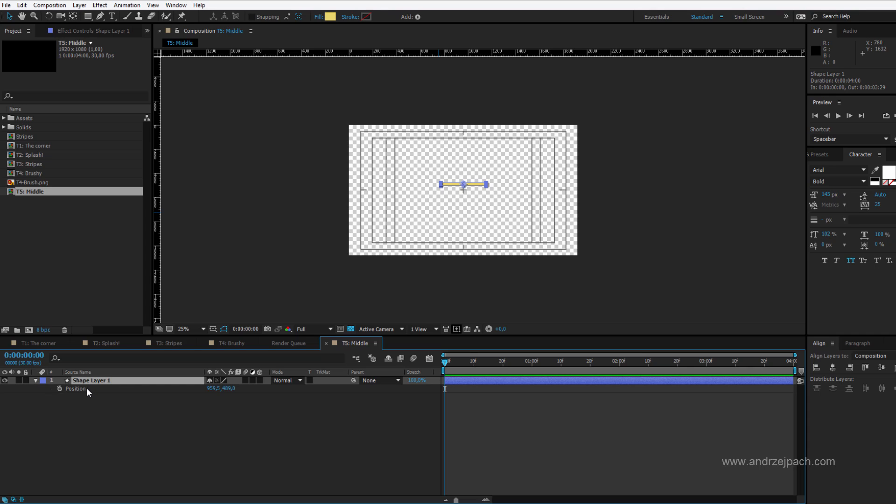
{"action": "mouse_move", "coordinate": [213, 452]}
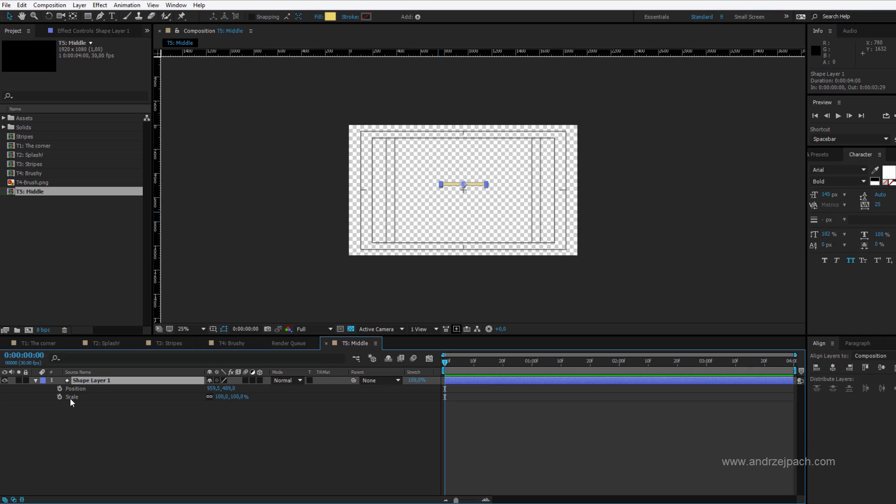
{"action": "mouse_move", "coordinate": [109, 432]}
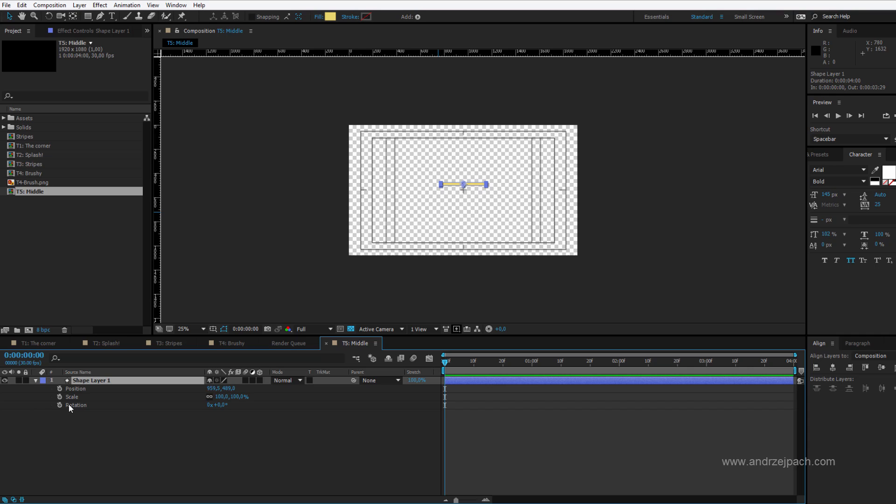
{"action": "mouse_move", "coordinate": [130, 405]}
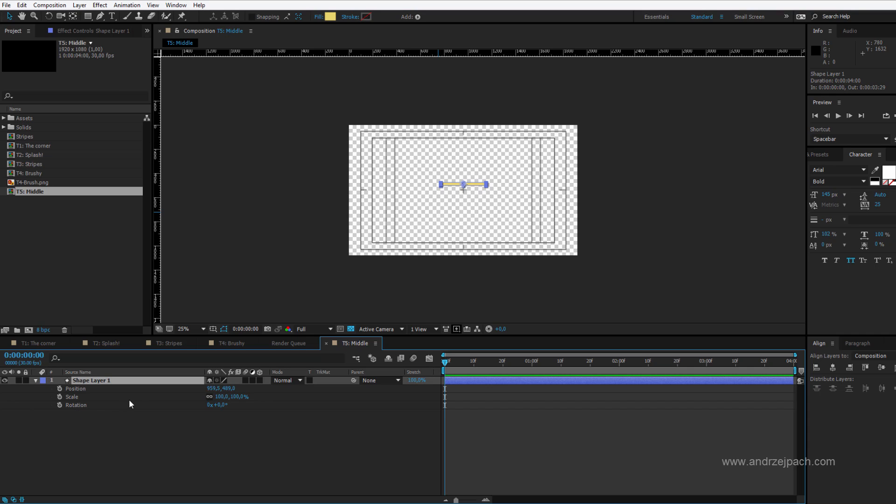
{"action": "mouse_move", "coordinate": [176, 387]}
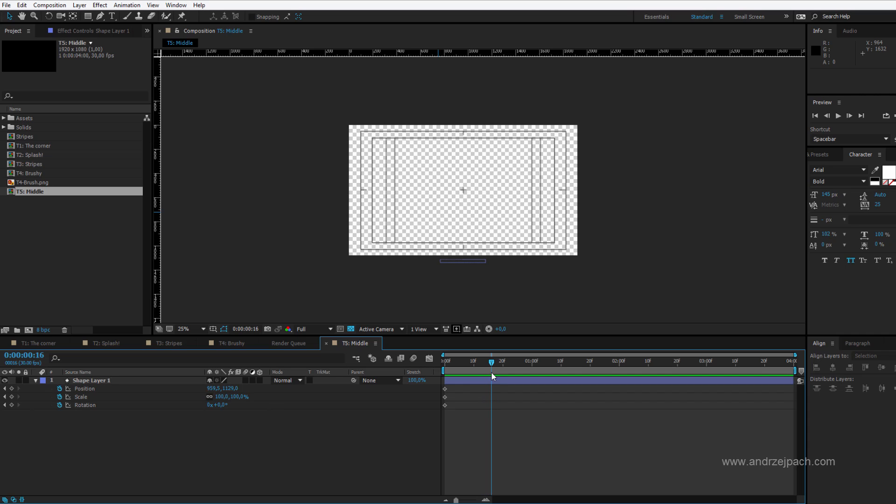
{"action": "mouse_move", "coordinate": [481, 376]}
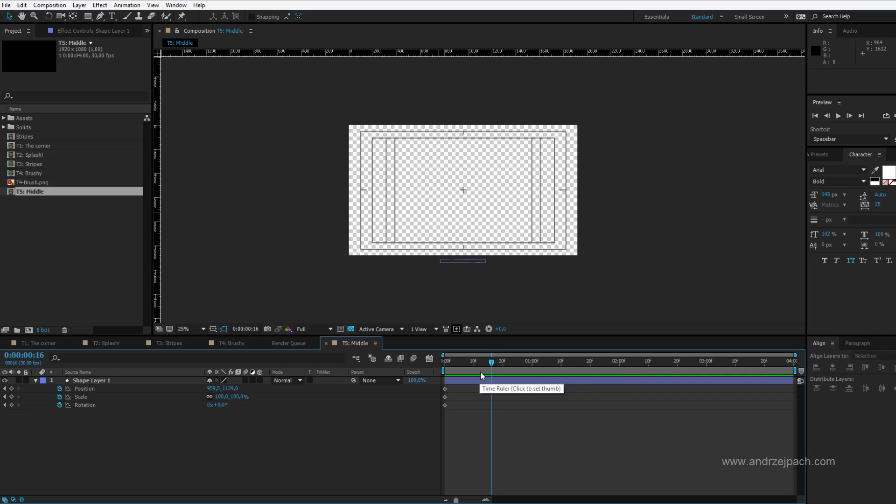
Adjust the Composition viewer's guide/zoom options while setting the frame-16 keyframes
{"action": "left_click", "coordinate": [183, 329]}
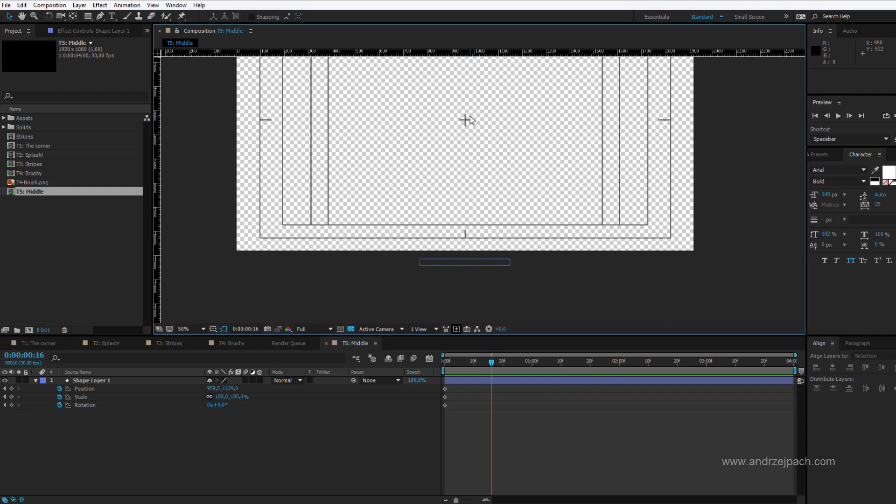
{"action": "mouse_move", "coordinate": [386, 220]}
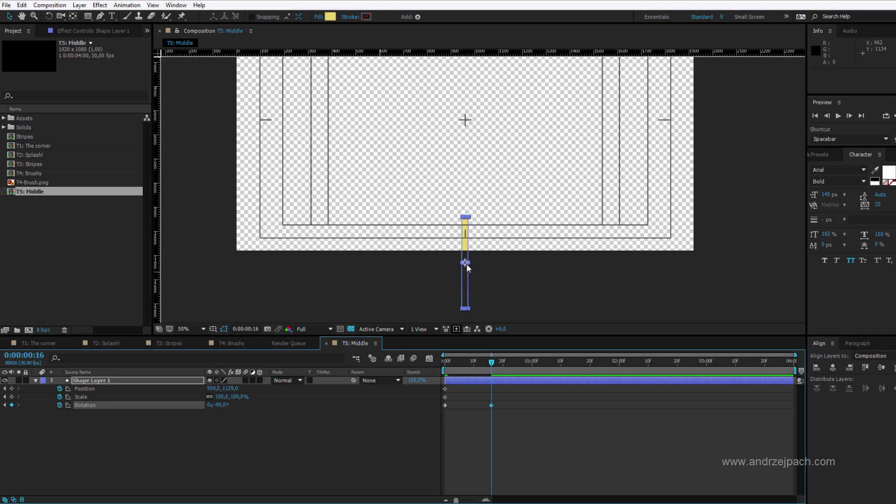
{"action": "mouse_move", "coordinate": [511, 274]}
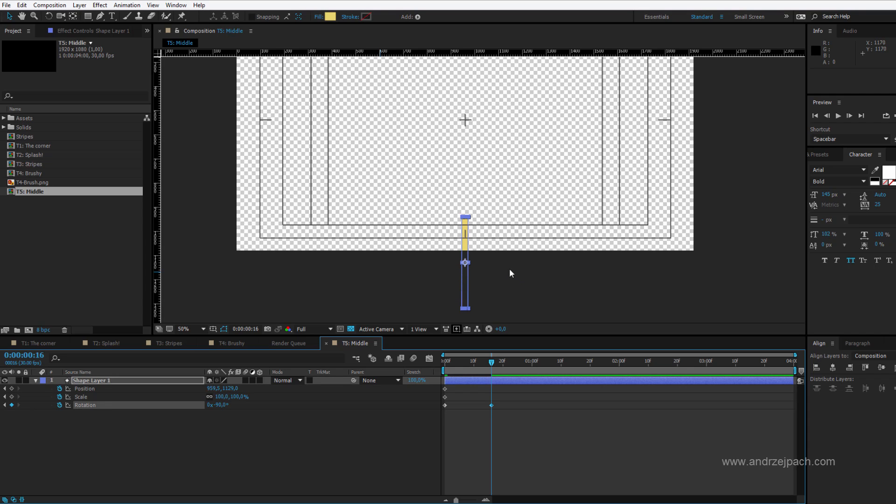
{"action": "mouse_move", "coordinate": [450, 265]}
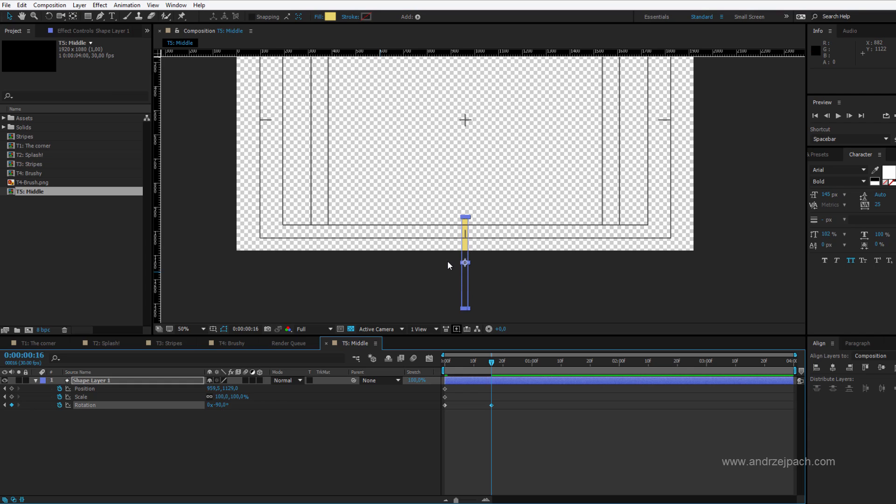
{"action": "mouse_move", "coordinate": [512, 277]}
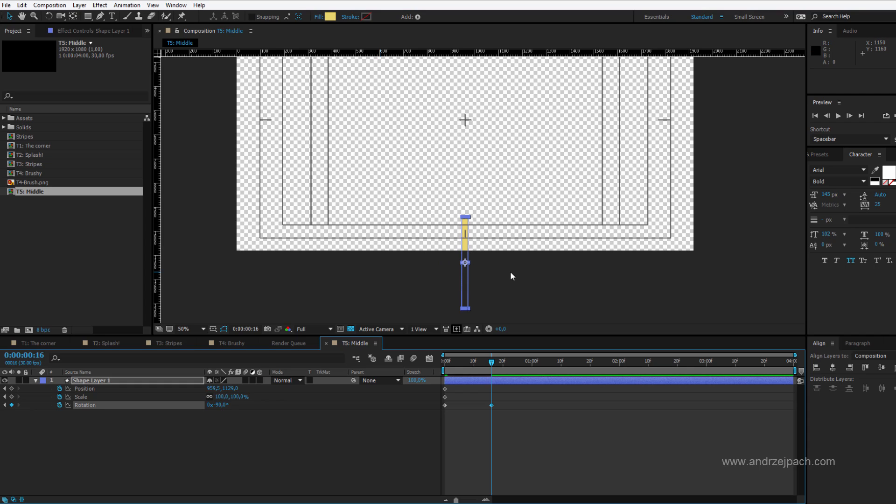
{"action": "mouse_move", "coordinate": [465, 266]}
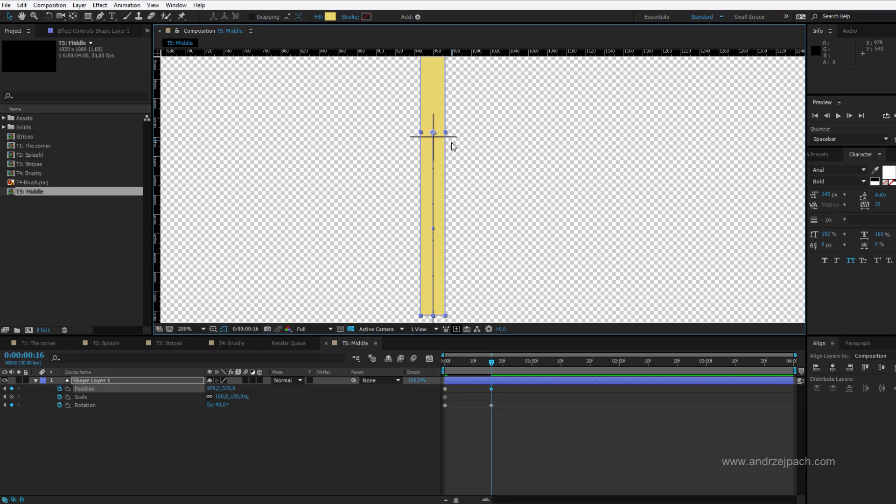
{"action": "mouse_move", "coordinate": [455, 114]}
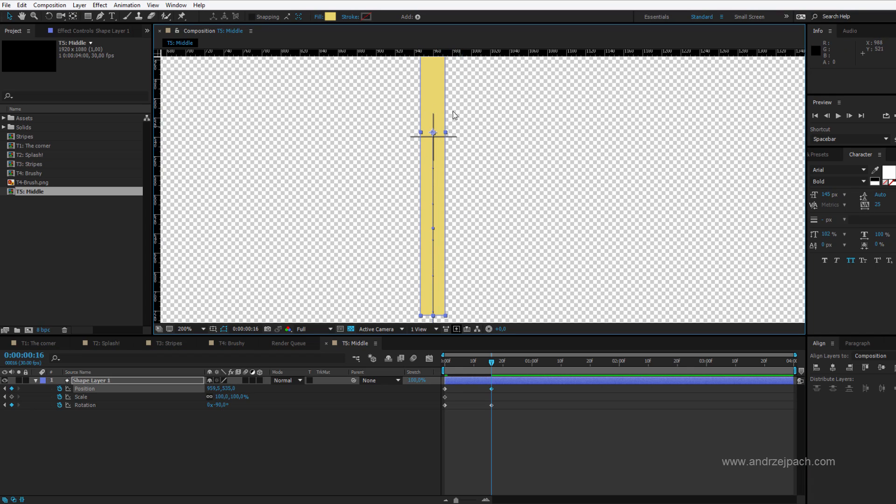
{"action": "mouse_move", "coordinate": [438, 113]}
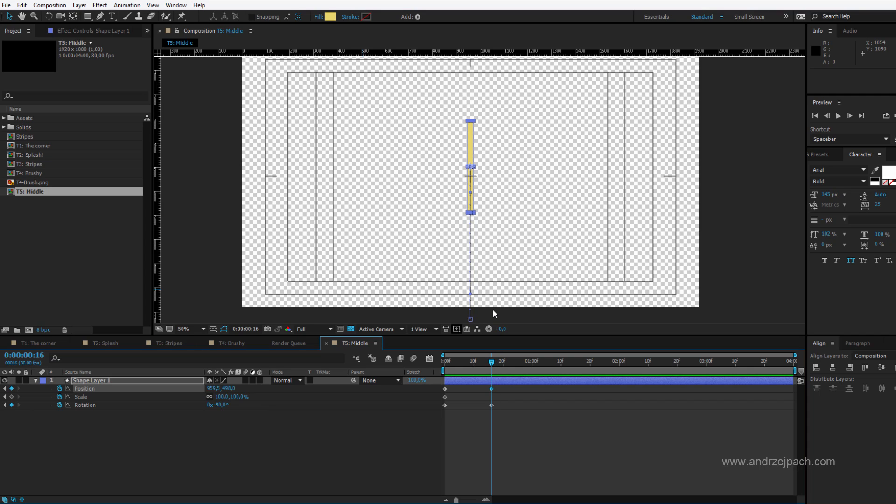
{"action": "mouse_move", "coordinate": [451, 306]}
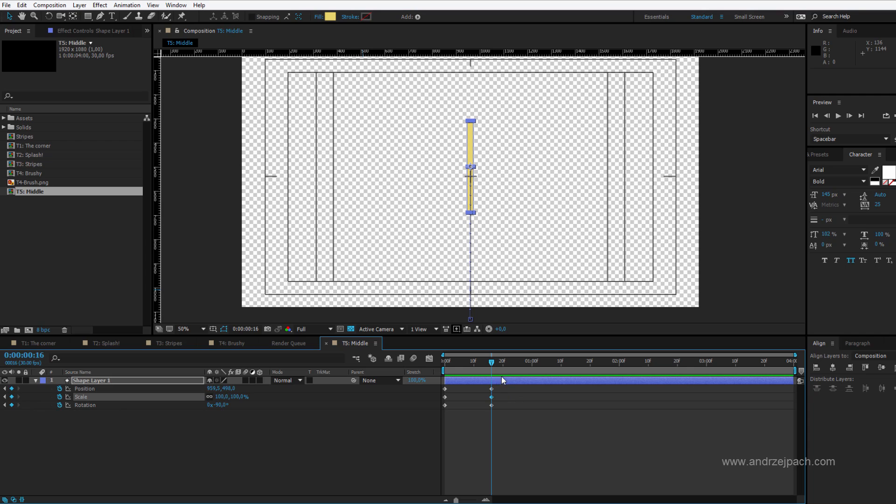
{"action": "mouse_move", "coordinate": [502, 398]}
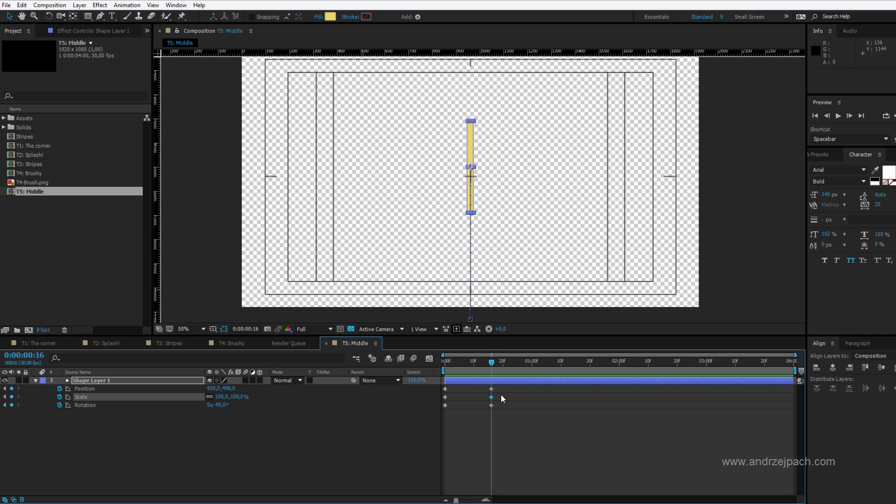
Move the time indicator to frame 19 for the 1514% stretch keyframe
{"action": "left_click", "coordinate": [498, 361]}
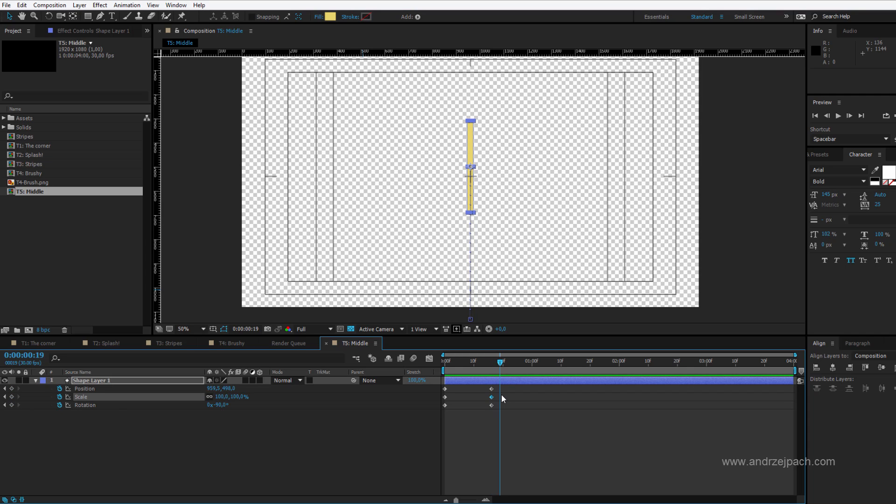
{"action": "mouse_move", "coordinate": [208, 397]}
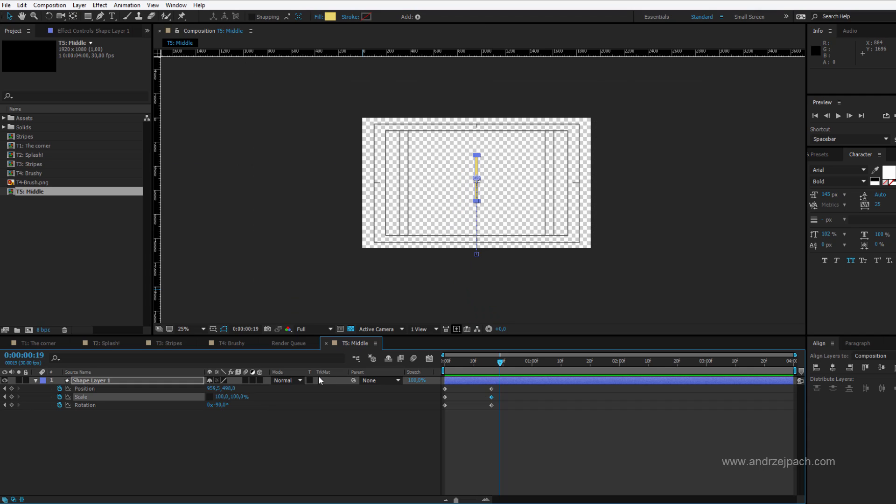
{"action": "mouse_move", "coordinate": [478, 180]}
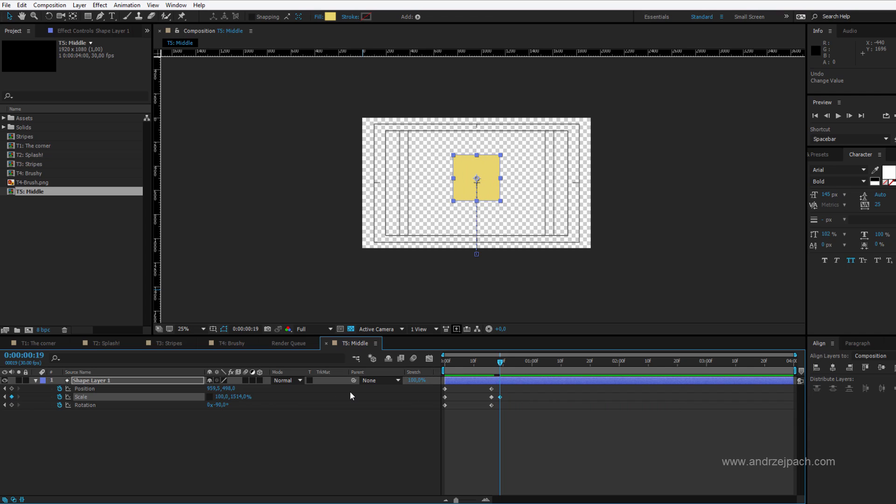
{"action": "mouse_move", "coordinate": [503, 182]}
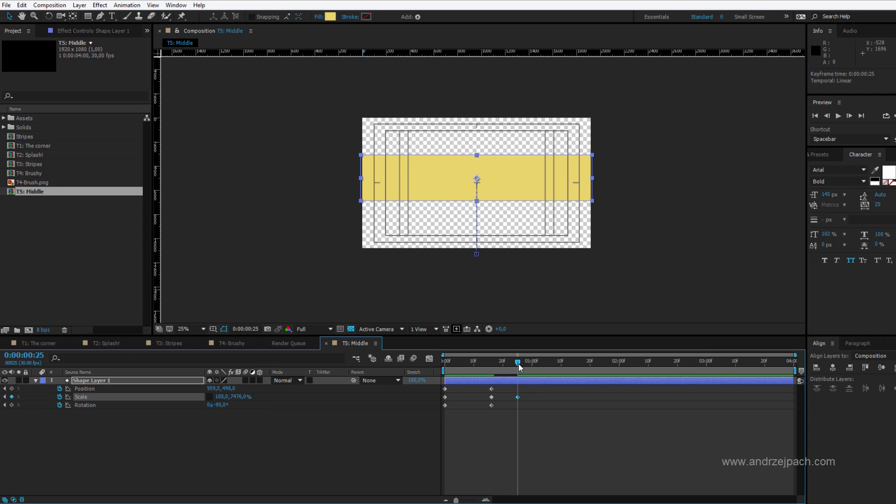
Scrub the timeline to check the 7476% stretch spanning the comp width
{"action": "left_click_drag", "start_coordinate": [518, 361], "coordinate": [487, 361]}
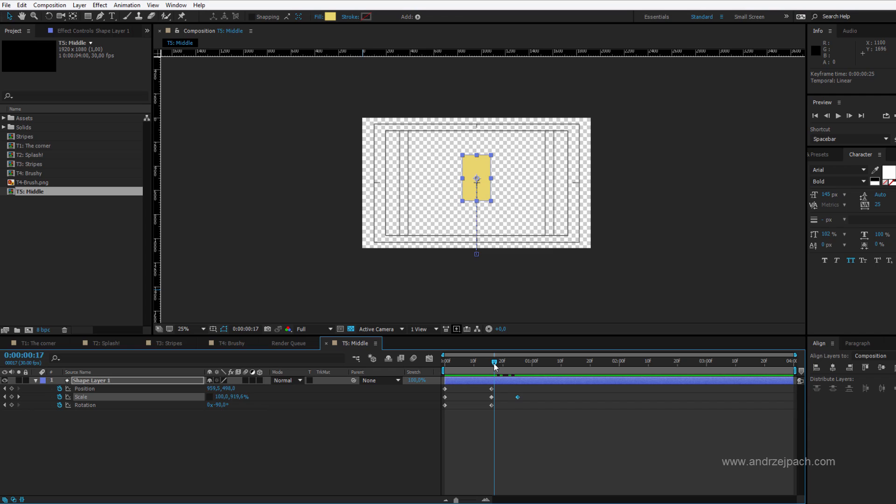
{"action": "left_click_drag", "start_coordinate": [494, 362], "coordinate": [519, 362]}
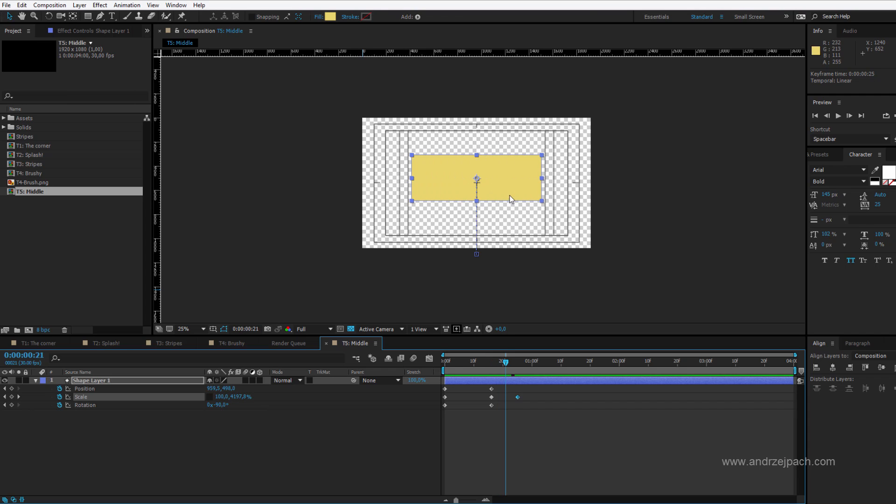
{"action": "left_click", "coordinate": [183, 329]}
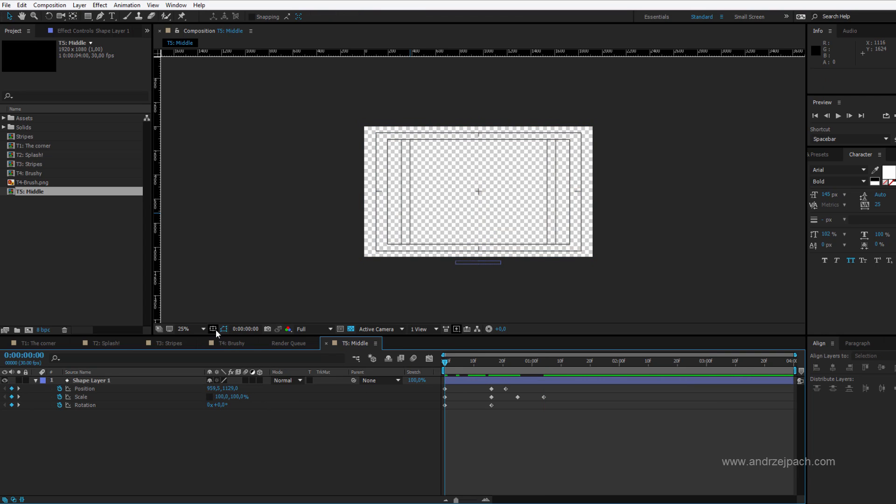
Hide the Title/Action Safe guides and play the animation back
{"action": "left_click", "coordinate": [212, 330]}
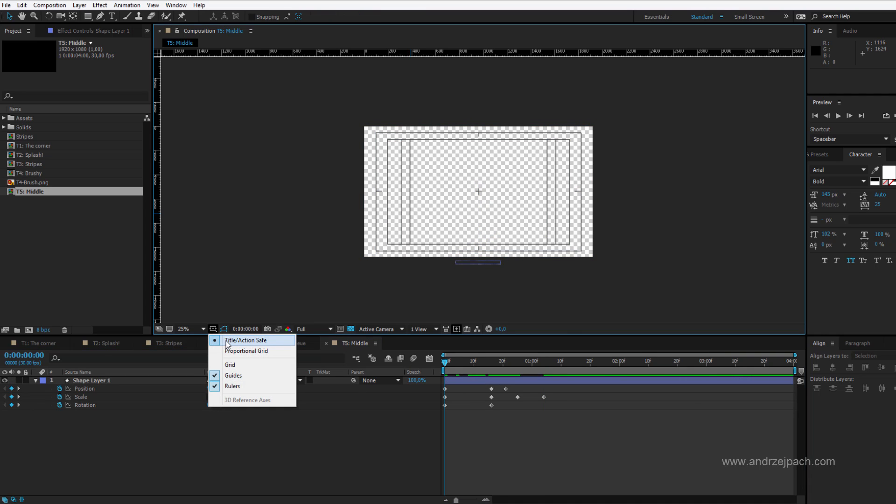
{"action": "left_click", "coordinate": [242, 341]}
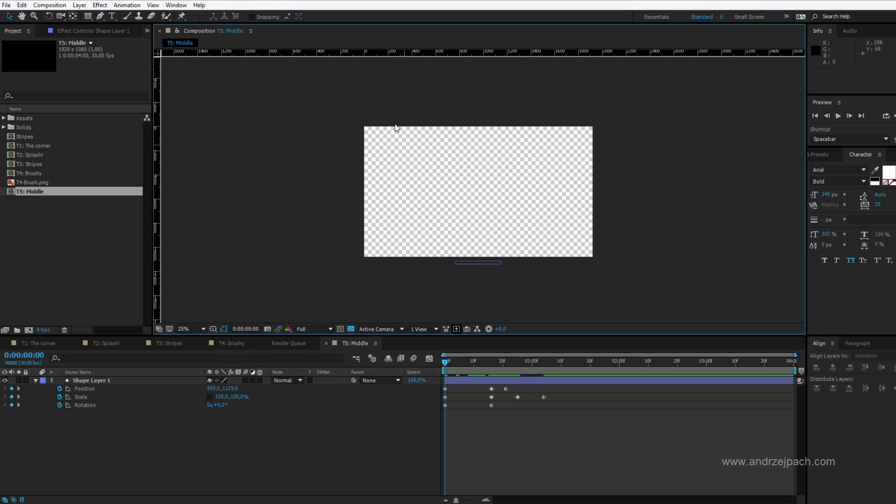
{"action": "key", "text": "Space"}
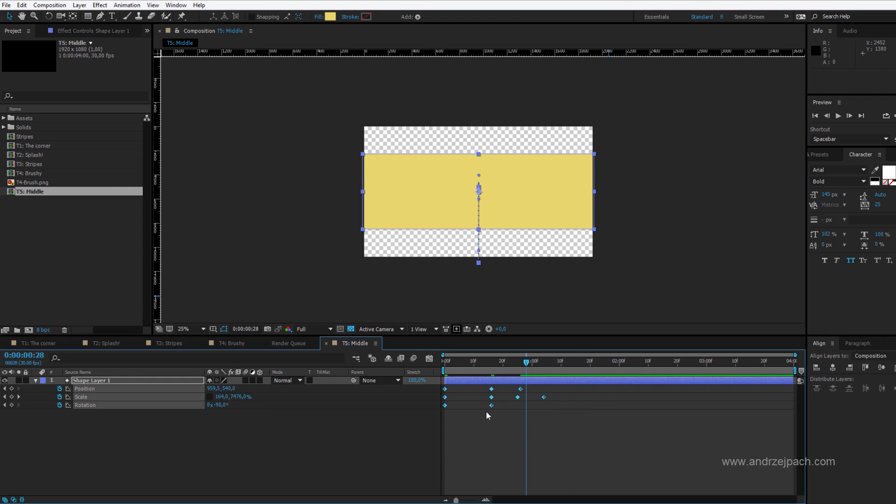
Apply Easy Ease to the keyframes and preview the line growing to fill the frame
{"action": "right_click", "coordinate": [491, 405]}
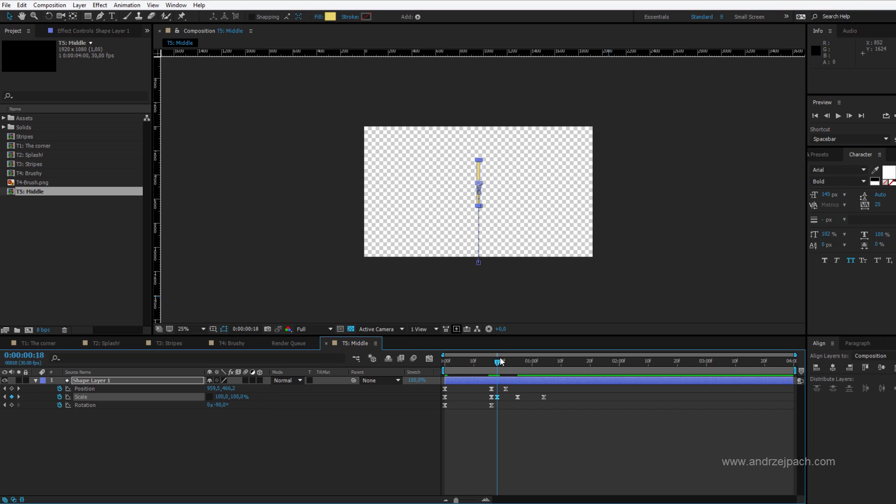
{"action": "left_click_drag", "start_coordinate": [497, 361], "coordinate": [505, 361]}
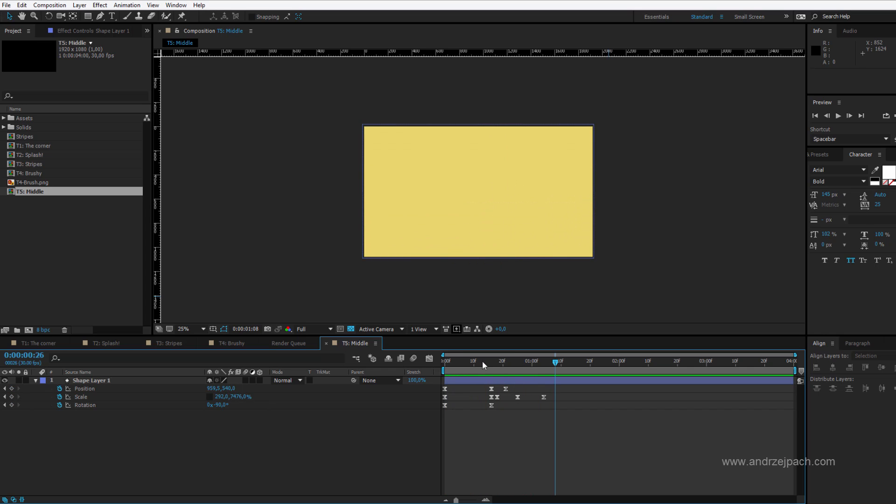
{"action": "left_click", "coordinate": [464, 362]}
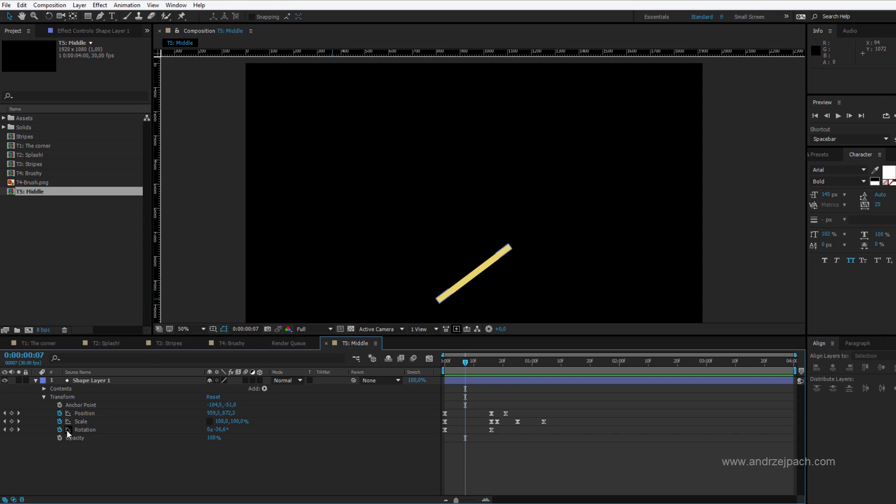
Set Rectangle Path 1's Size to 380.0 by 7.0 under Contents > Rectangle 1
{"action": "left_click", "coordinate": [42, 389]}
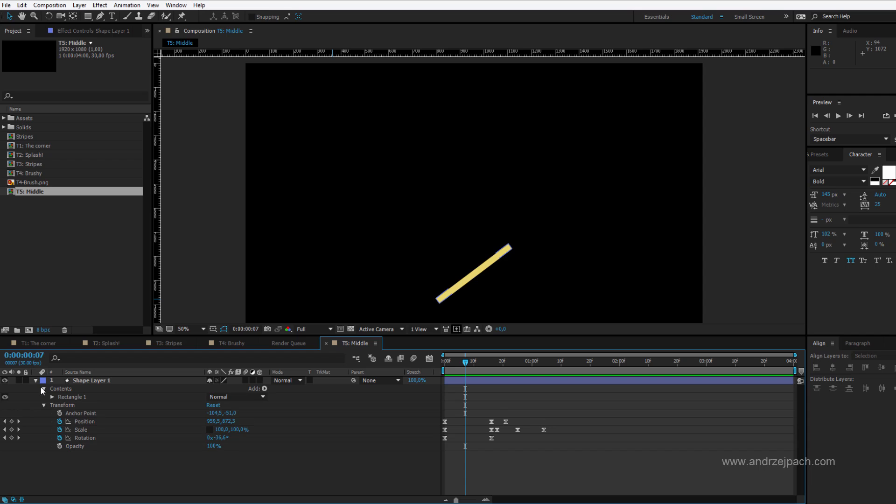
{"action": "left_click", "coordinate": [55, 396]}
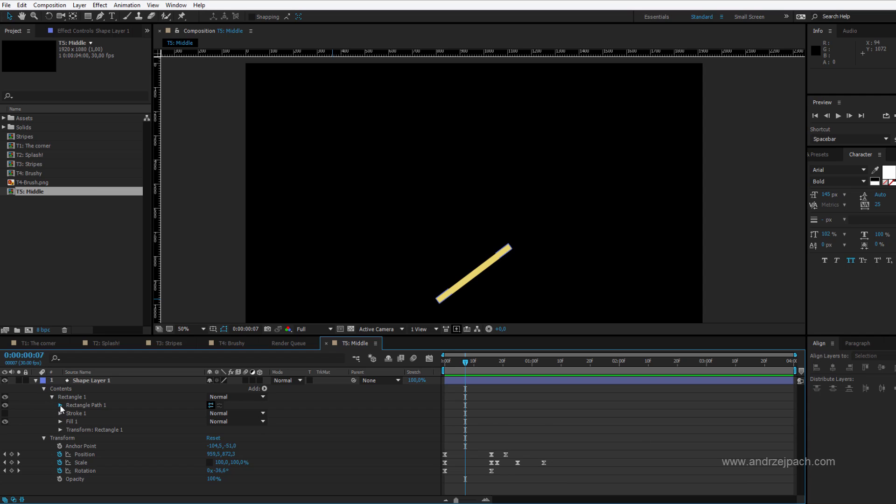
{"action": "left_click", "coordinate": [60, 405]}
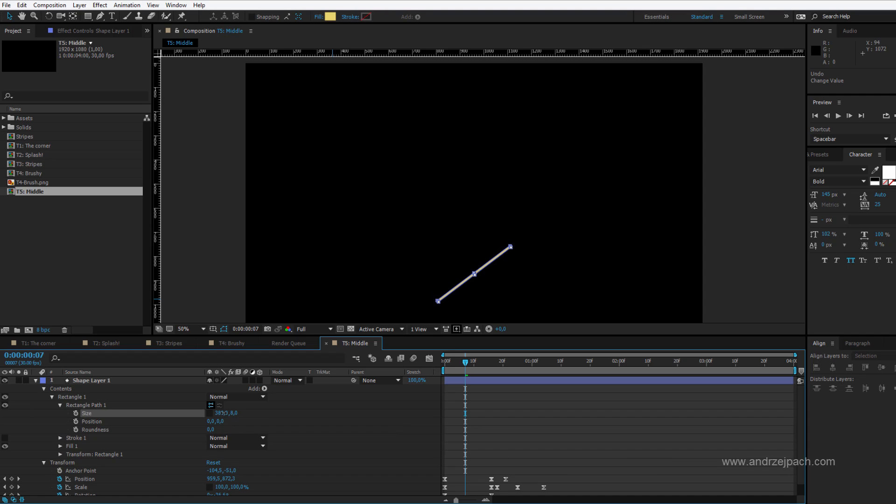
{"action": "double_click", "coordinate": [93, 381]}
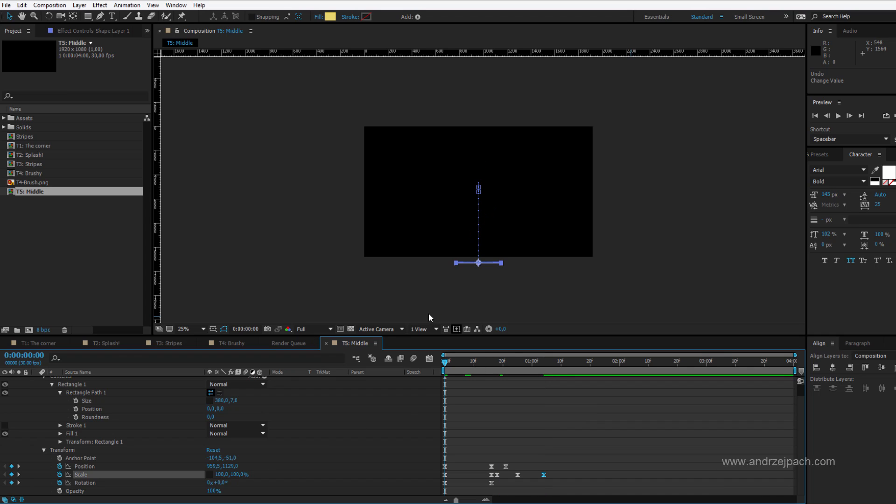
Show only the layer's keyframed properties to raise the last Scale Y to 28766%
{"action": "left_click", "coordinate": [340, 329]}
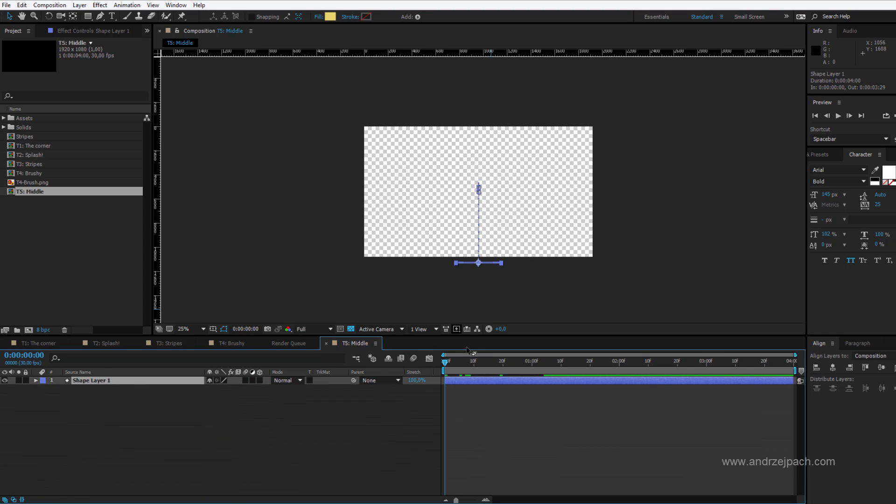
{"action": "key", "text": "Space"}
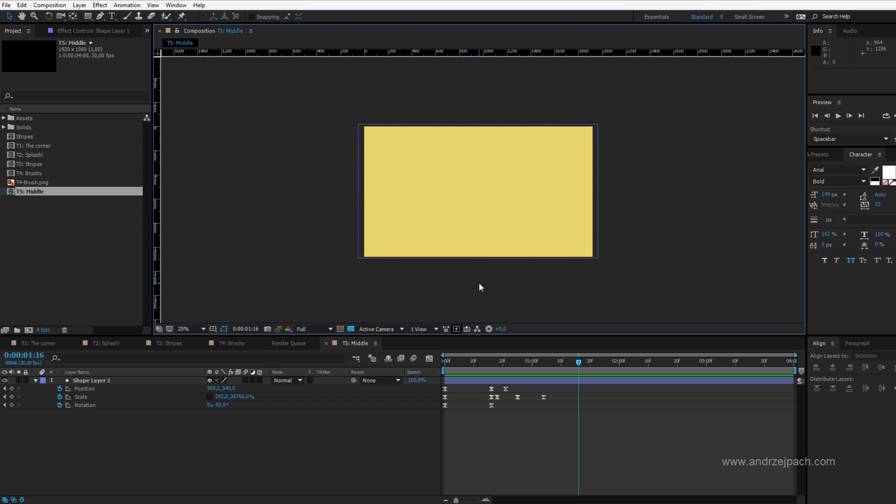
{"action": "mouse_move", "coordinate": [472, 364]}
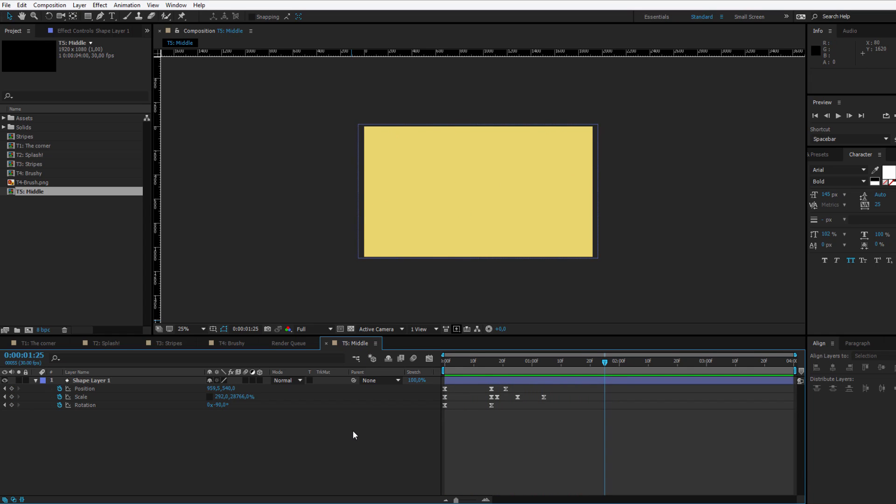
{"action": "mouse_move", "coordinate": [353, 354]}
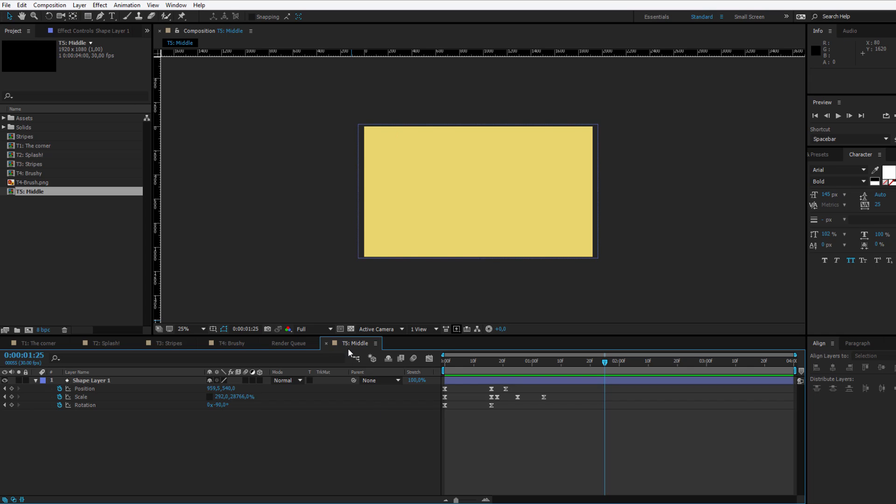